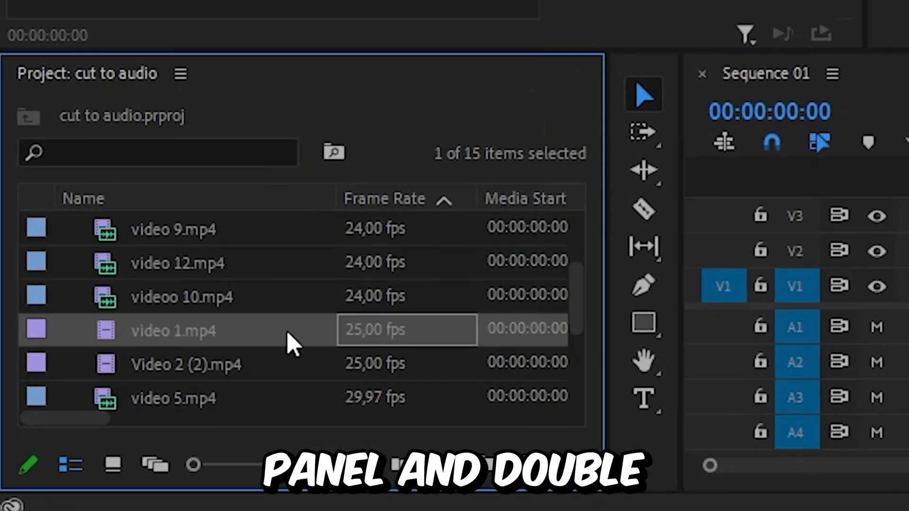
Open video 1.mp4 from the Project panel for preview.
double_click(172, 331)
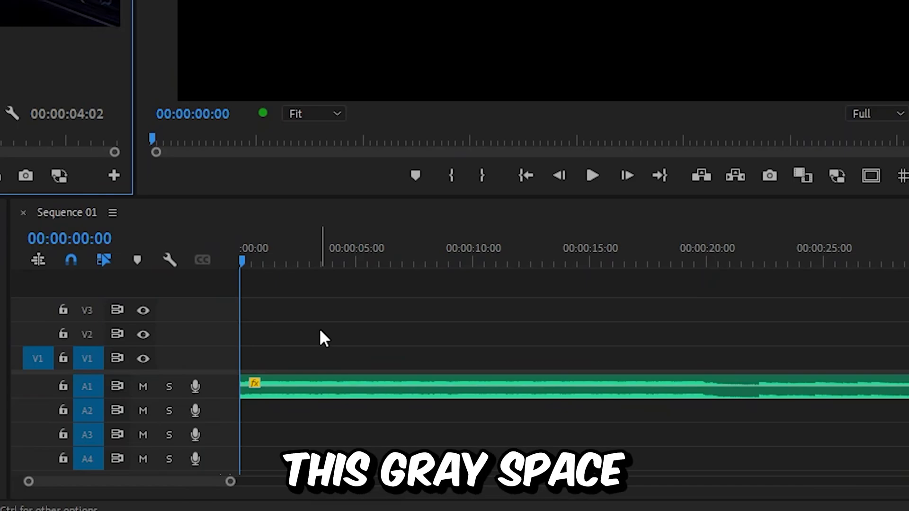
mouse_move(306, 329)
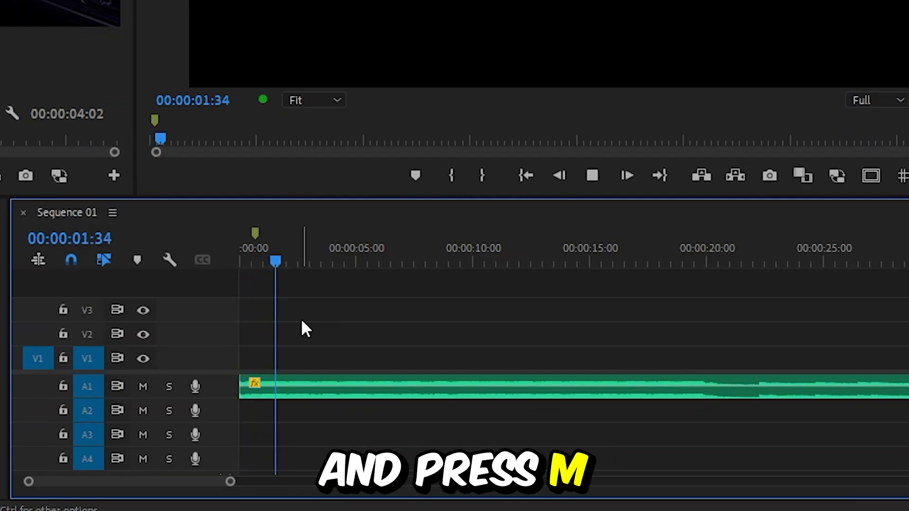
Add a sequence marker at the current music beat with M.
key(m)
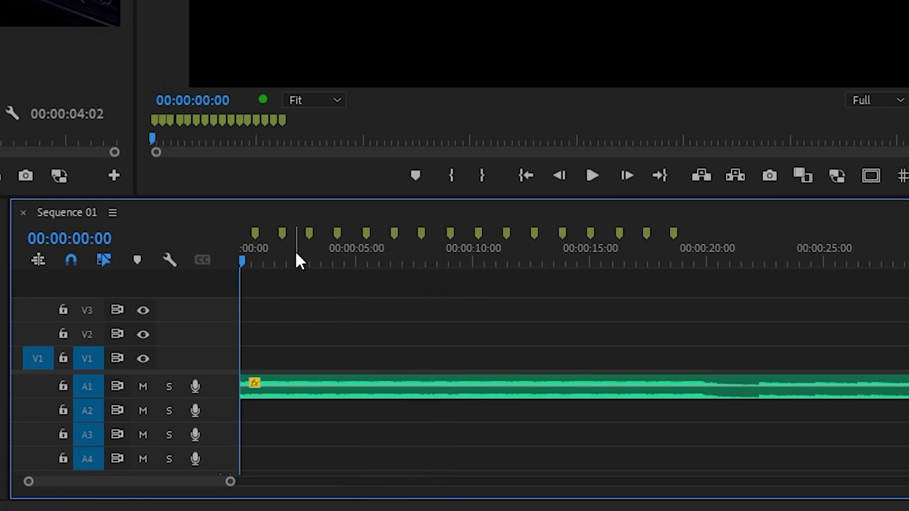
mouse_move(258, 252)
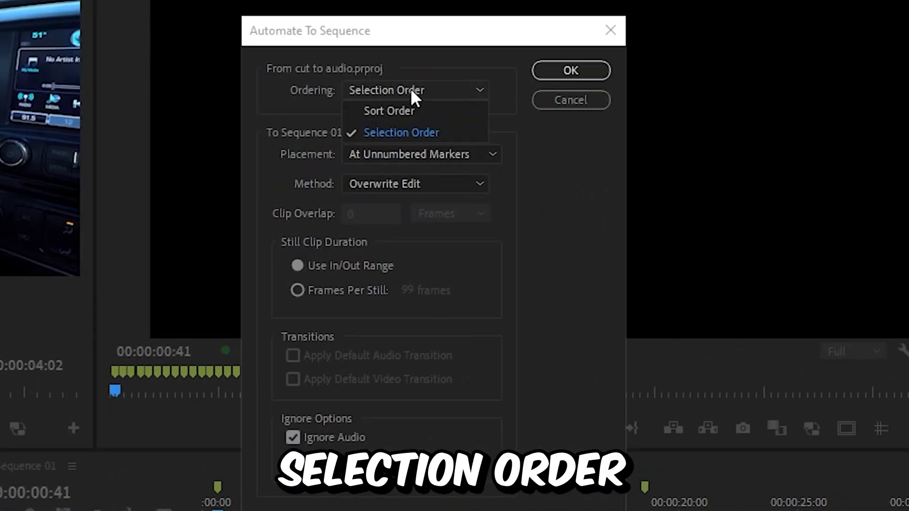
Automate clips with Selection Order, At Unnumbered Markers, Overwrite Edit, and Ignore Audio checked.
click(415, 154)
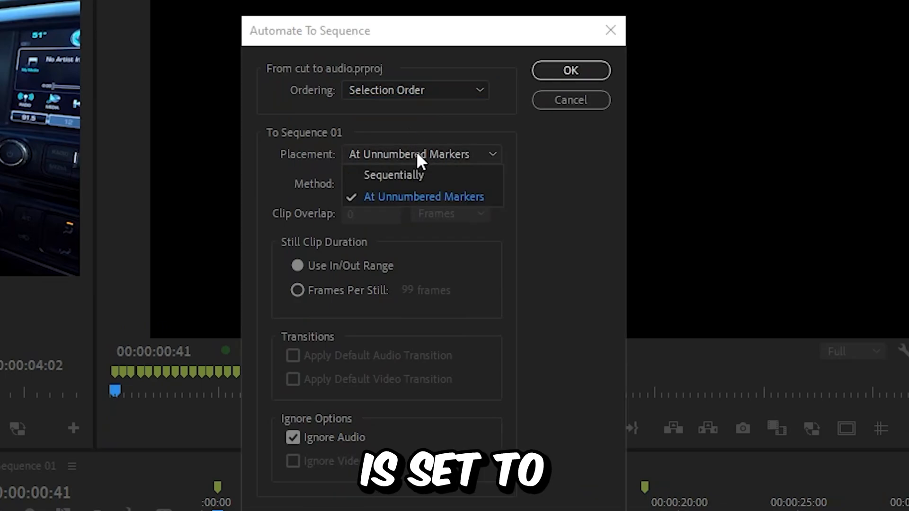
click(415, 184)
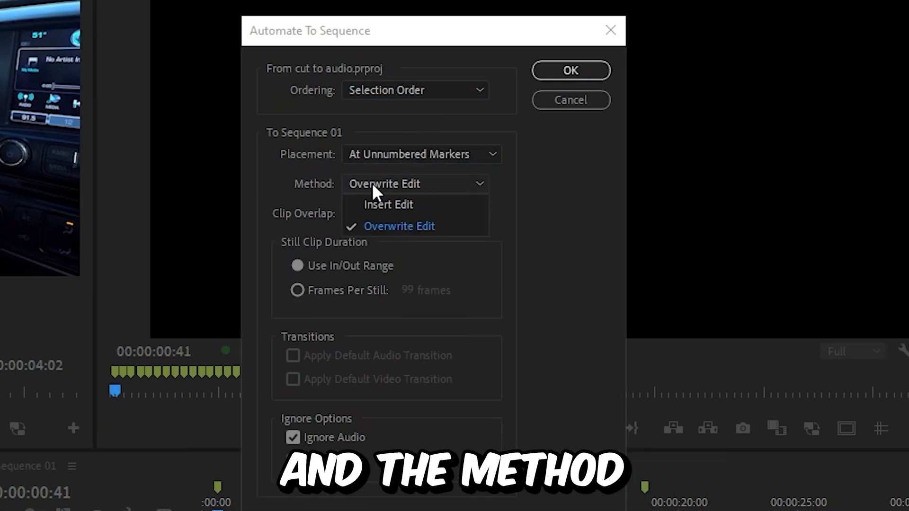
click(398, 227)
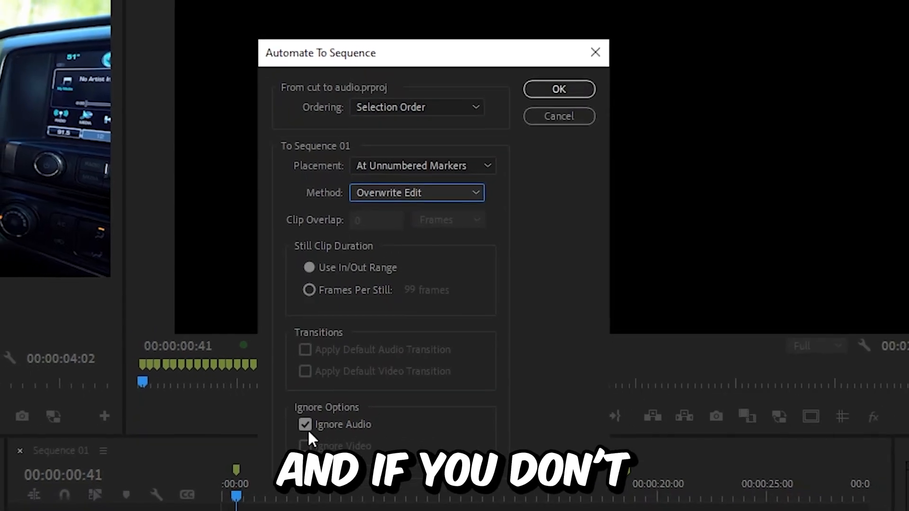
click(305, 424)
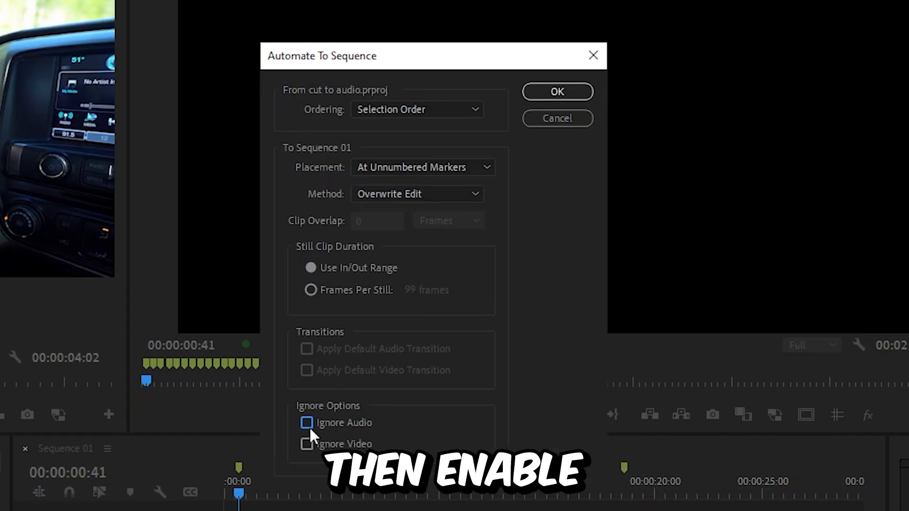
click(307, 422)
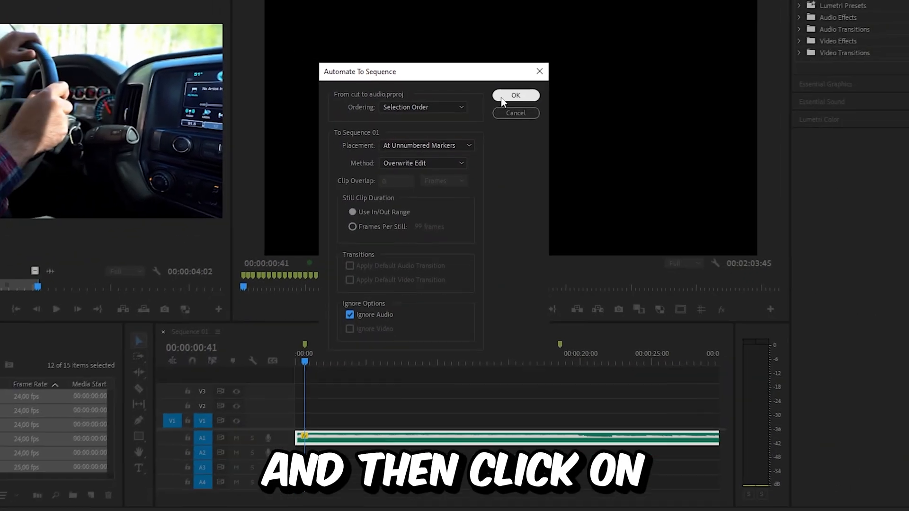
click(515, 95)
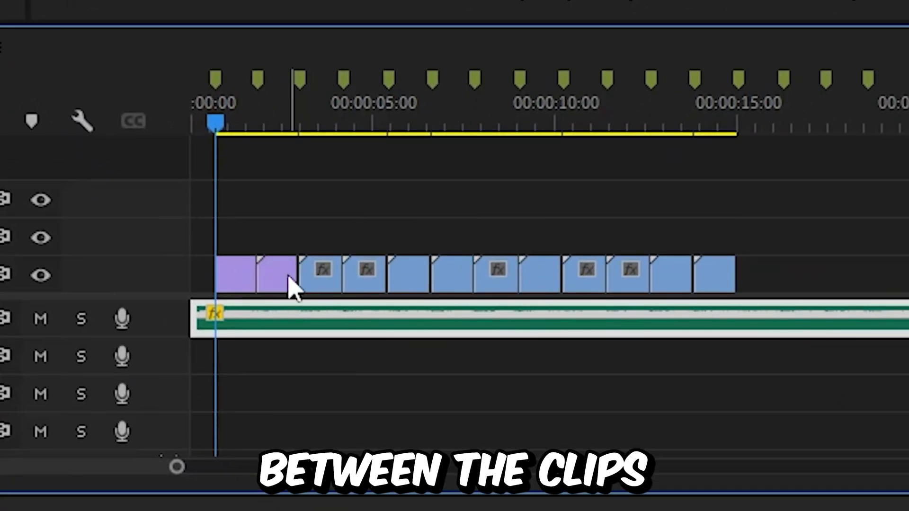
mouse_move(426, 290)
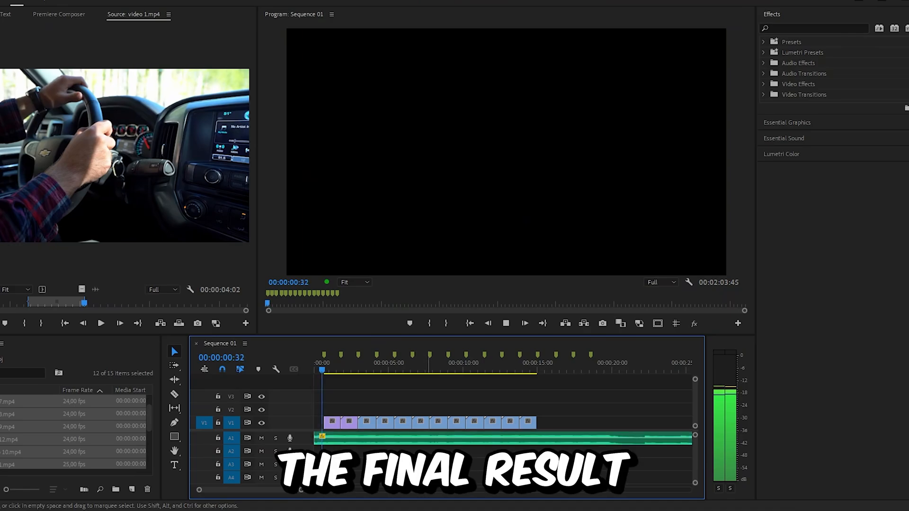
Start Program Monitor playback of the beat-cut Sequence 01.
click(351, 362)
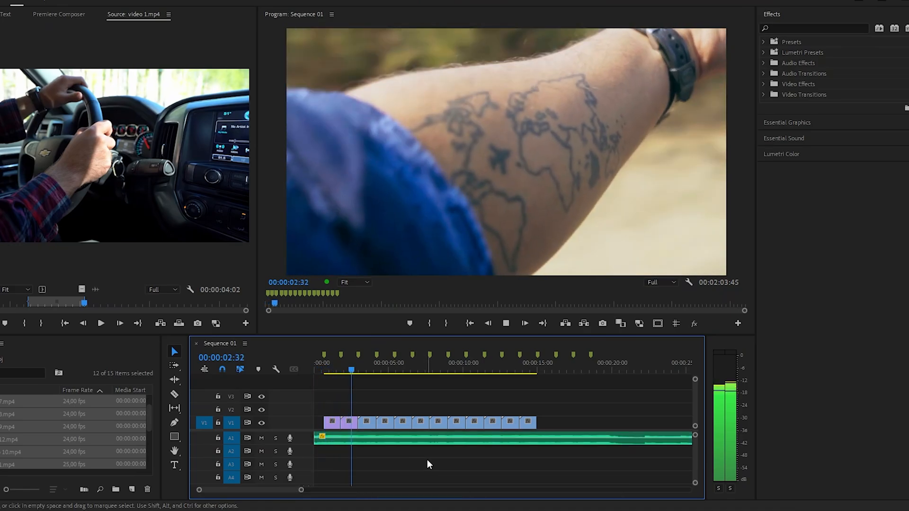